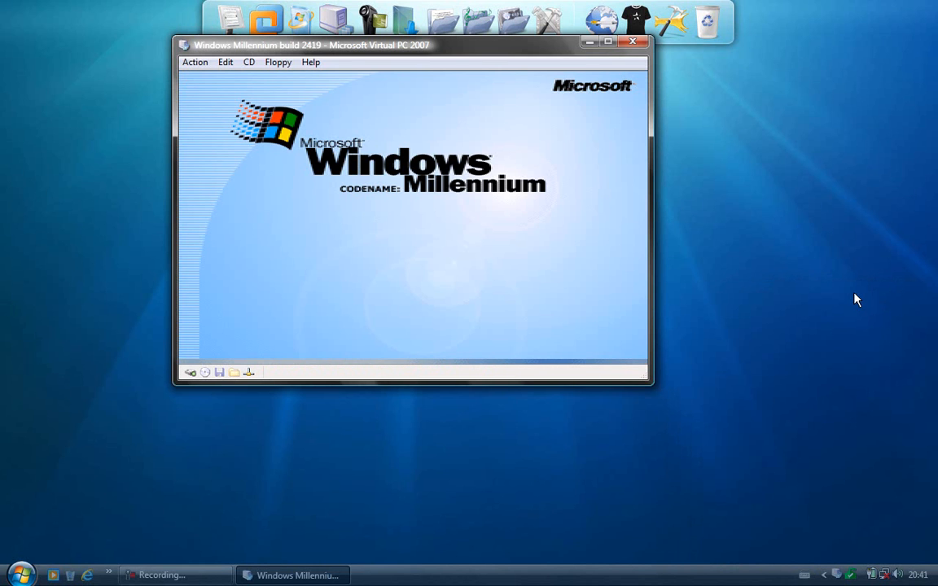
mouse_move(495, 278)
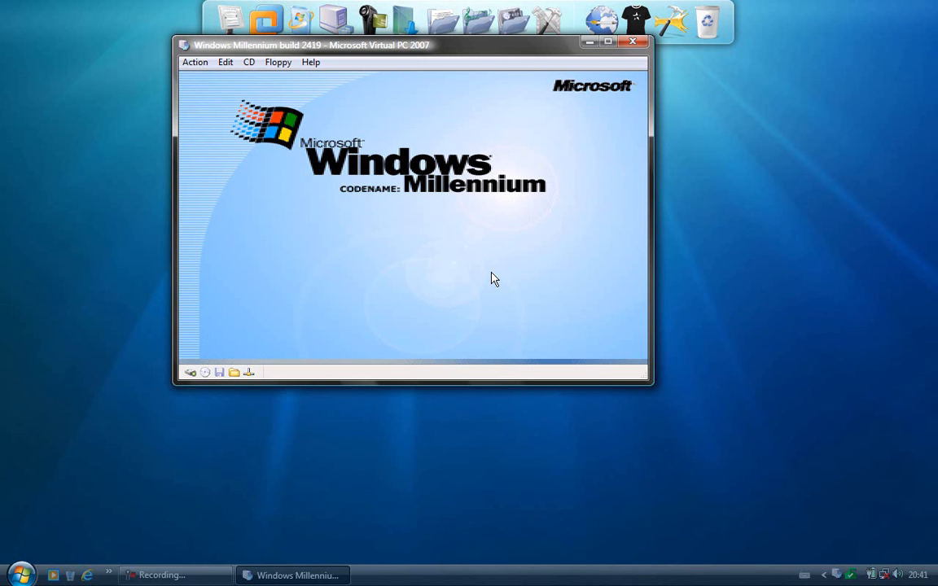
Dismiss the Enter Network Password prompt with OK so startup continues.
left_click_drag(648, 383, 766, 534)
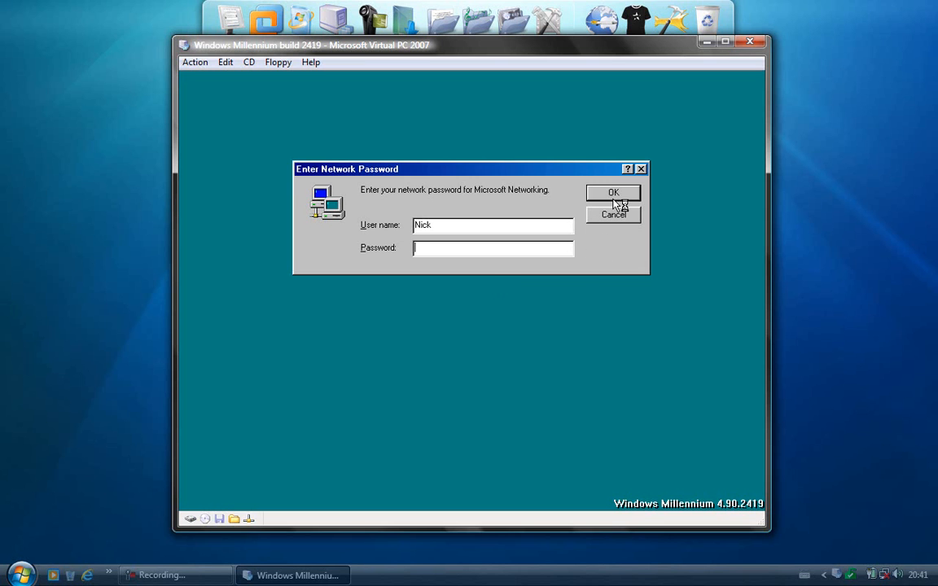
left_click(613, 192)
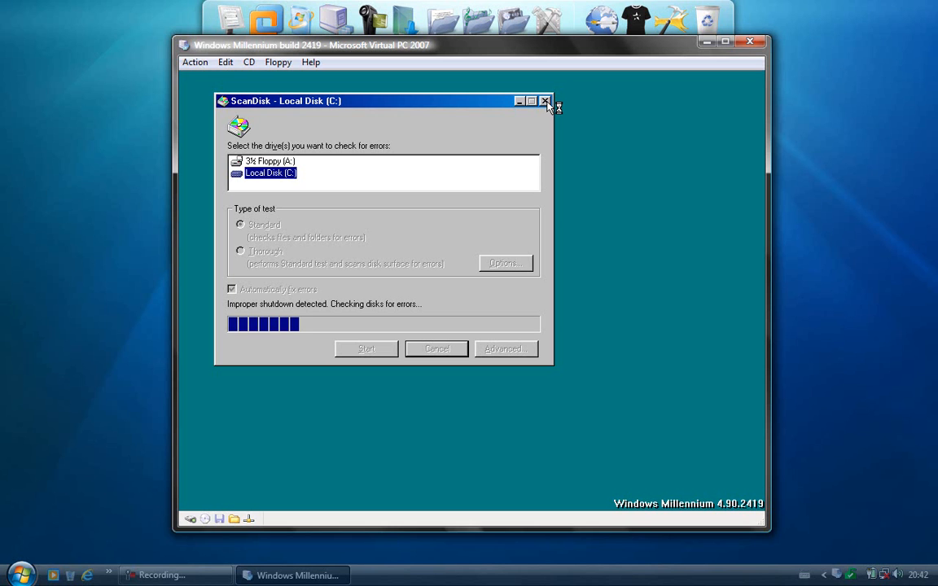
mouse_move(466, 236)
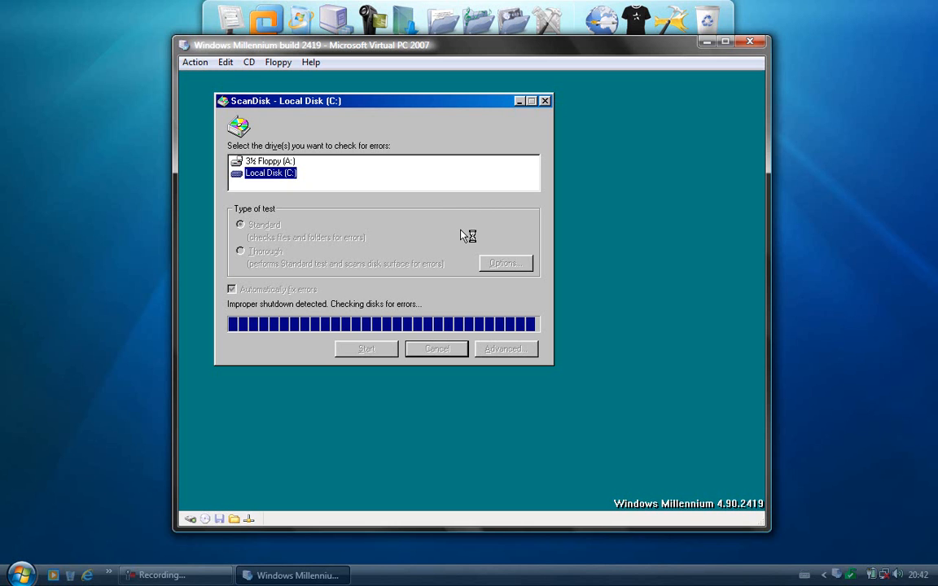
mouse_move(561, 132)
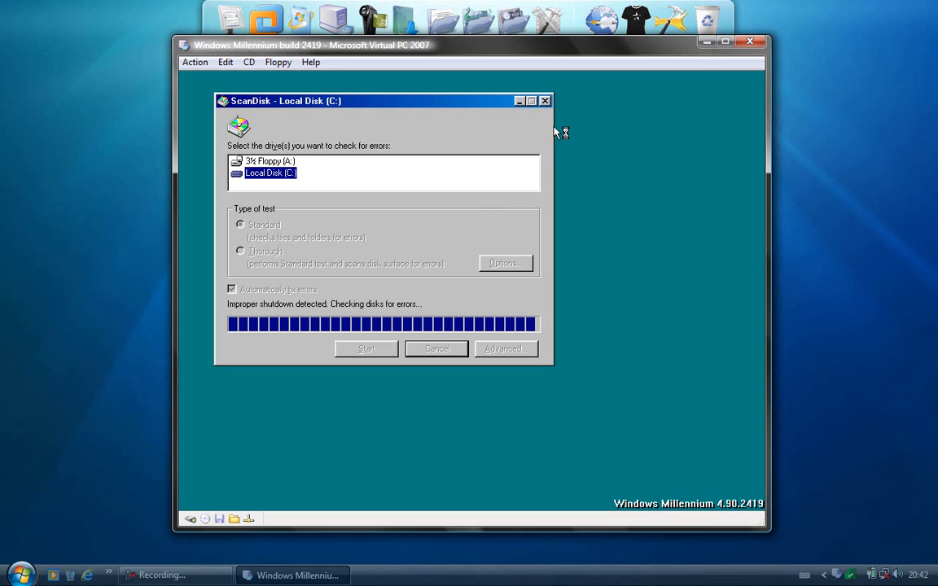
mouse_move(550, 107)
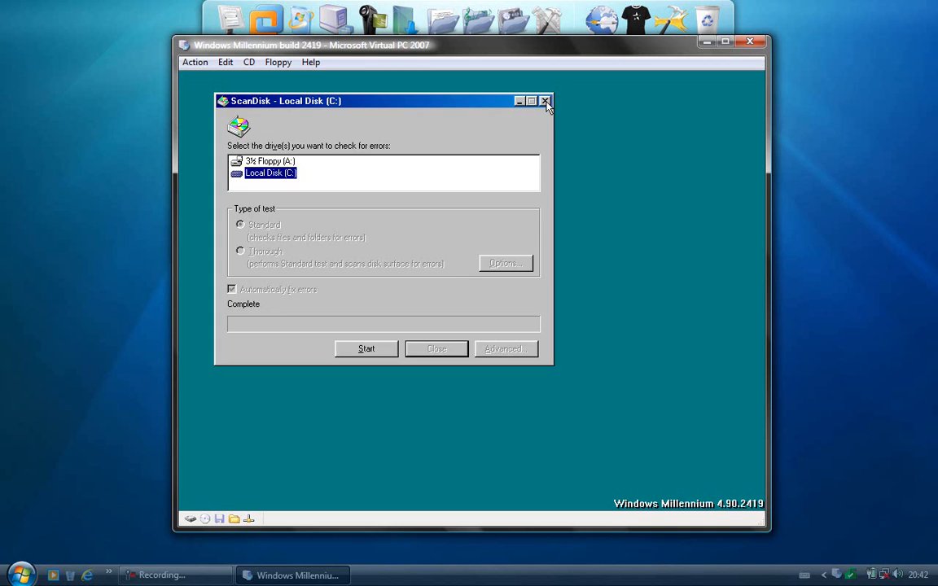
Close the finished ScanDisk window for Local Disk (C:) to reach the desktop.
left_click(546, 101)
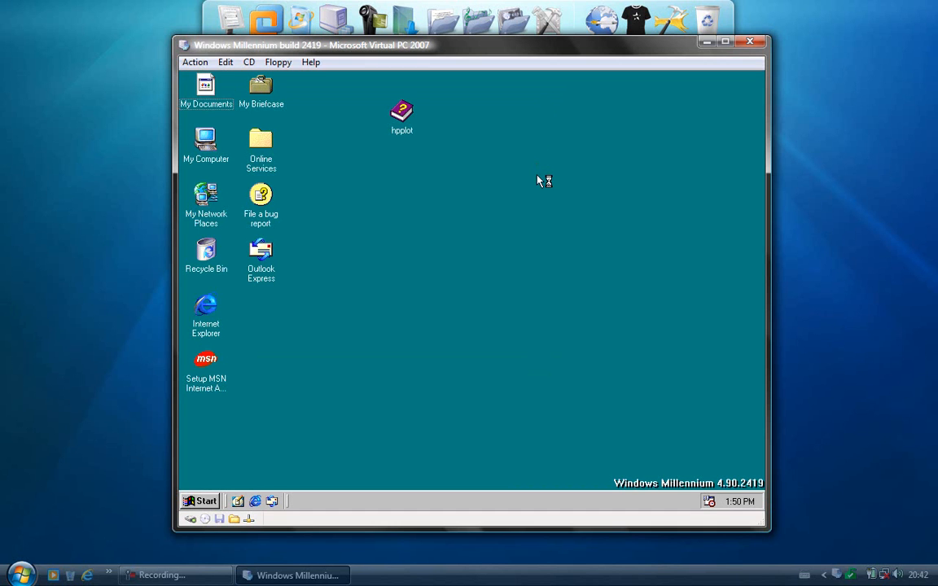
mouse_move(541, 260)
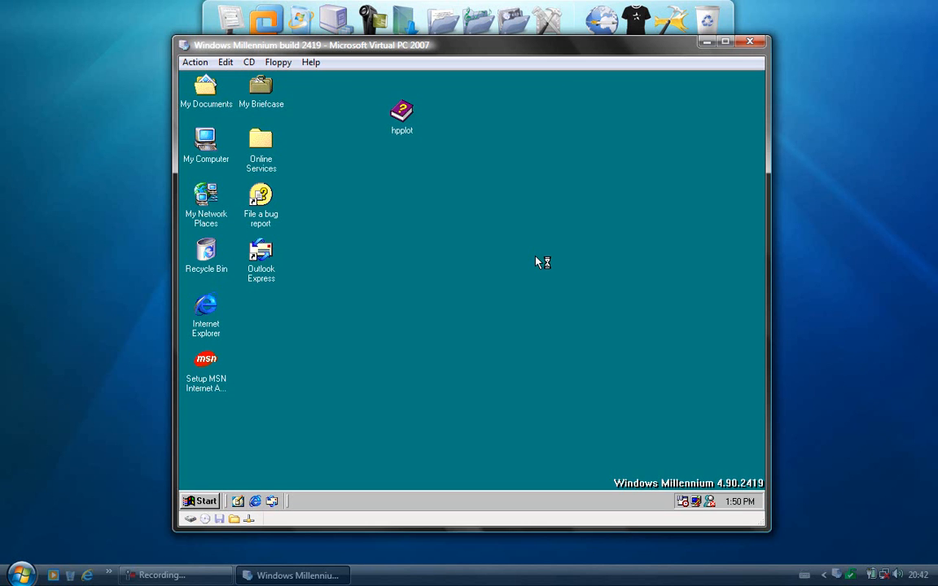
mouse_move(508, 266)
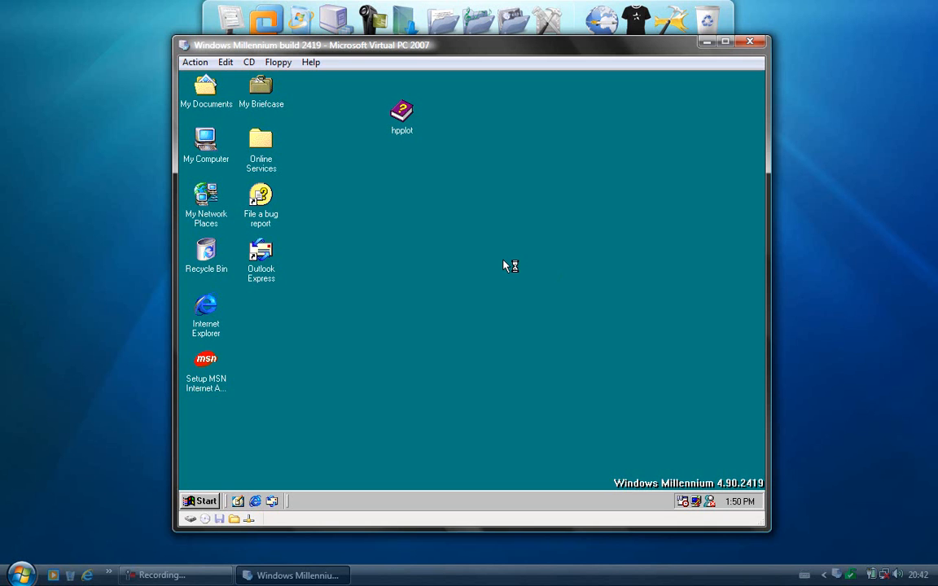
mouse_move(505, 267)
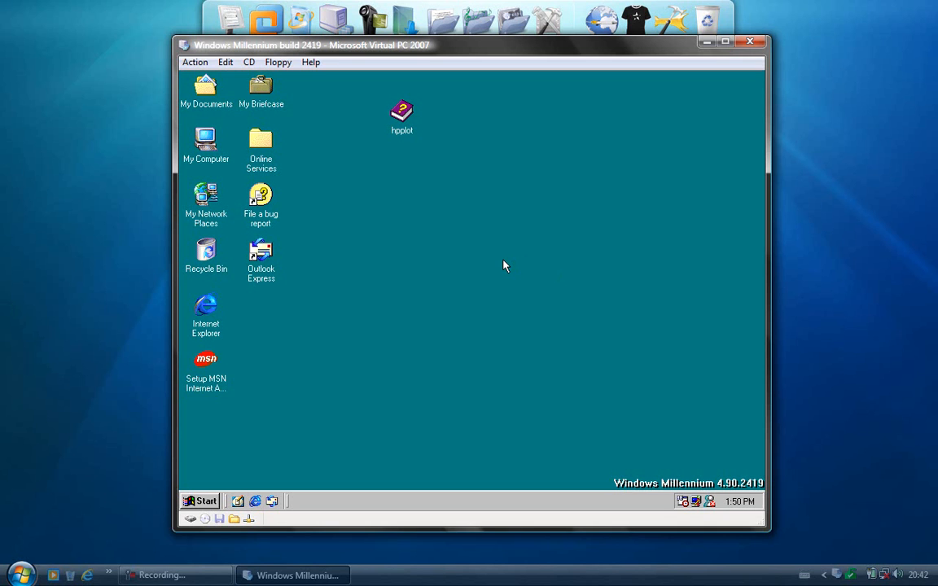
left_click(723, 43)
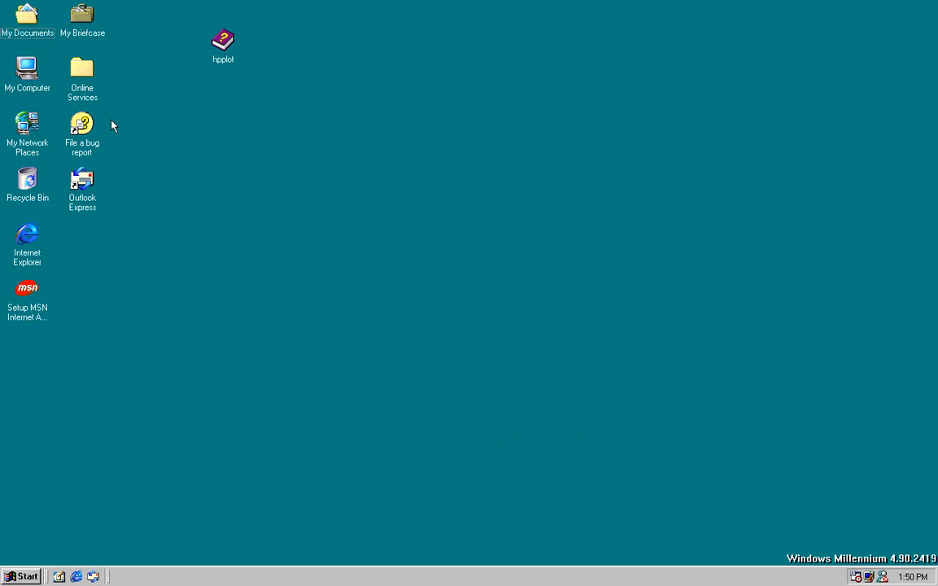
right_click(26, 72)
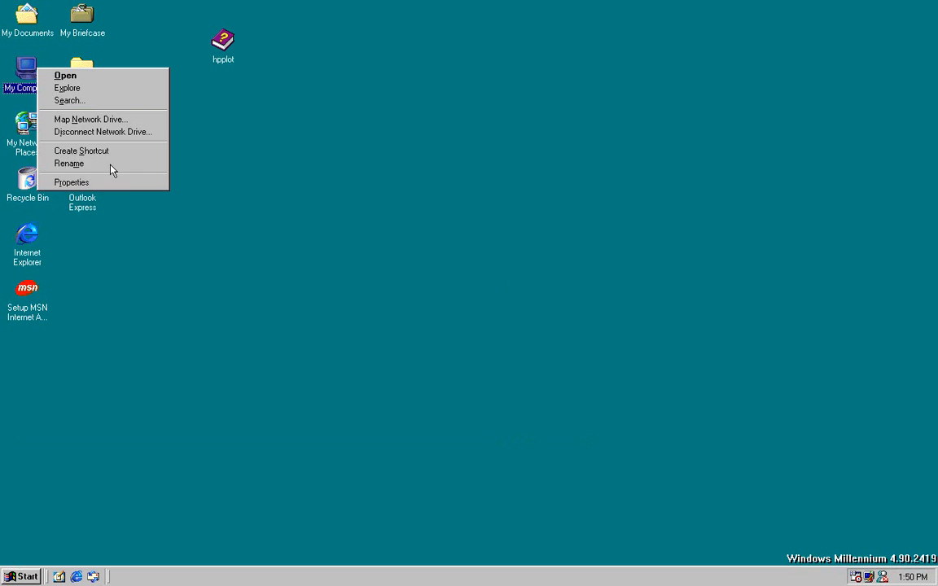
left_click(71, 182)
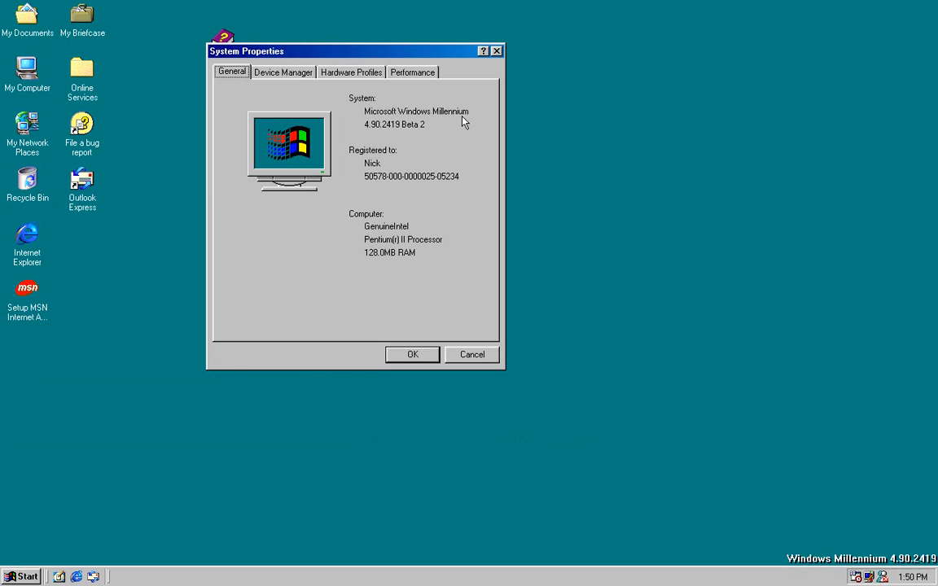
mouse_move(430, 135)
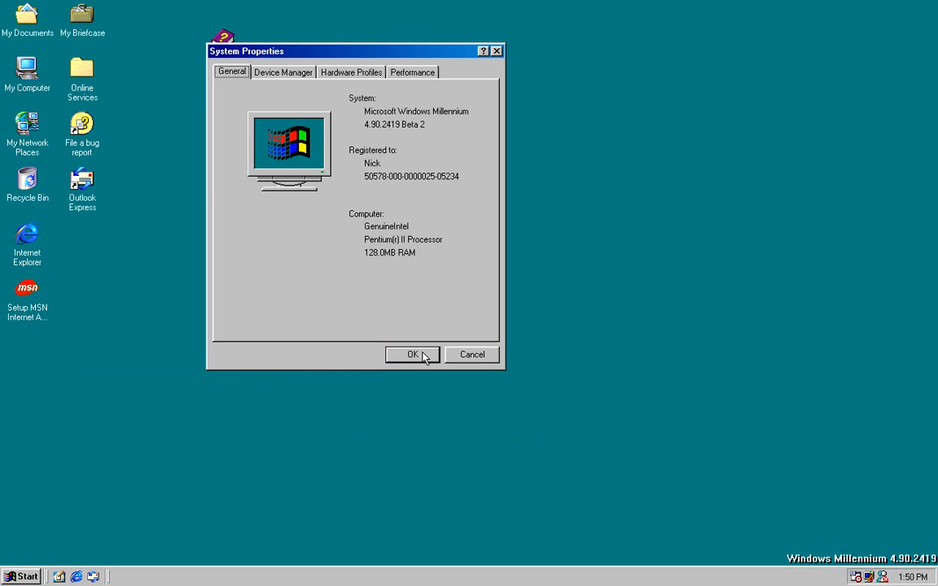
left_click(413, 355)
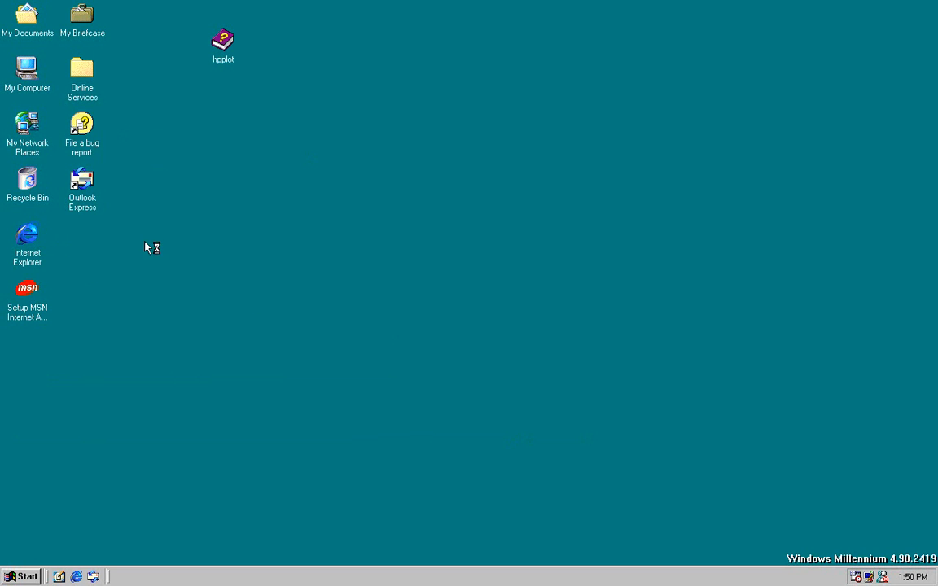
Launch Internet Explorer 5.5 and view its About box showing version 5.50.3825.1300.
double_click(26, 241)
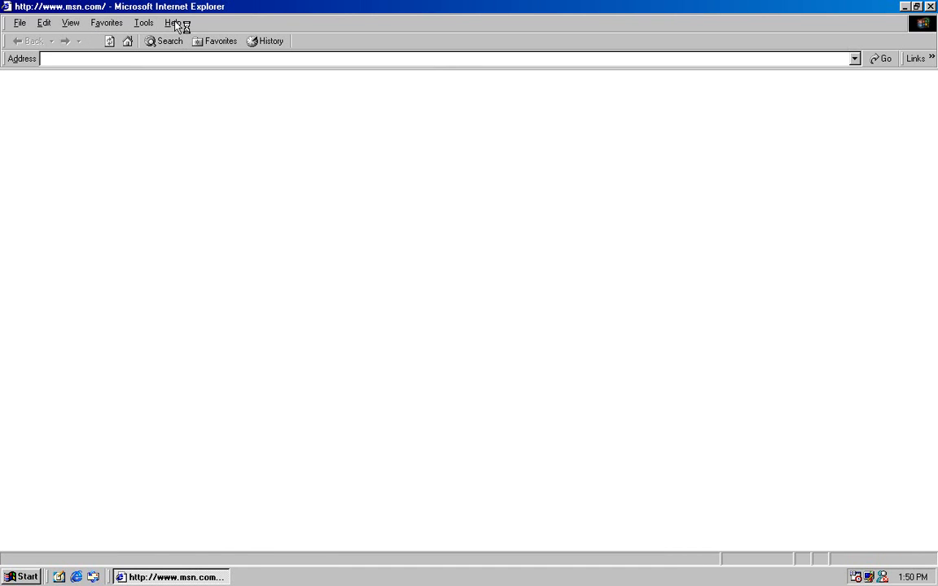
left_click(881, 59)
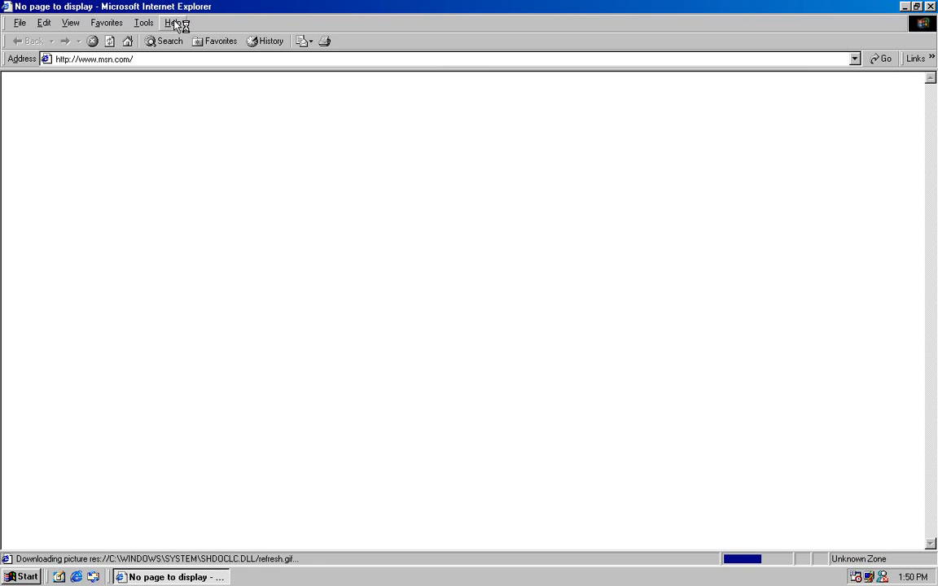
left_click(172, 22)
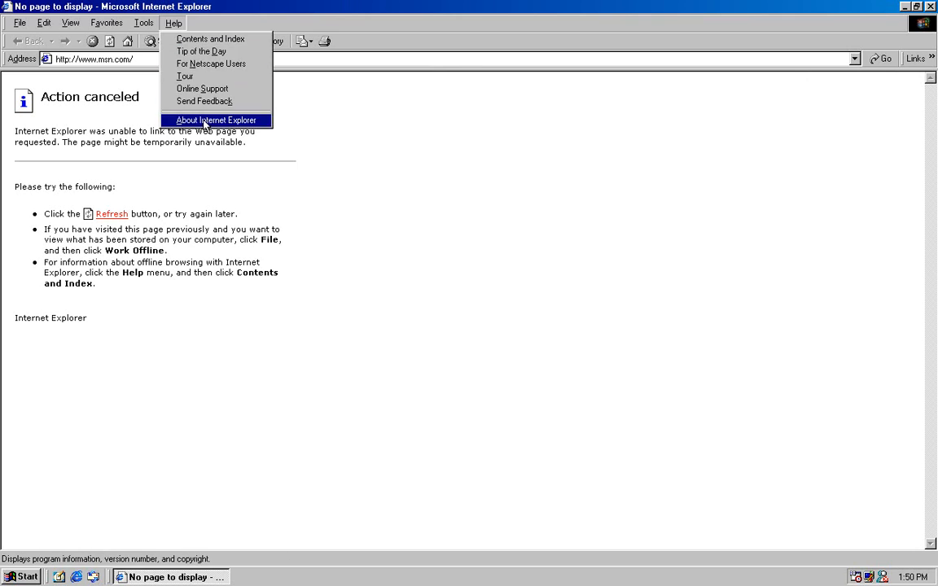
left_click(217, 120)
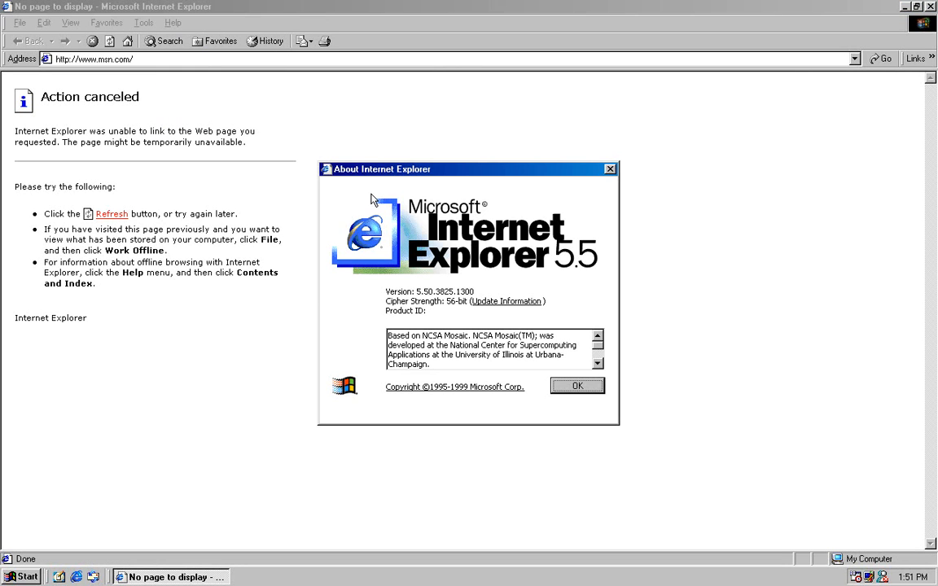
mouse_move(458, 303)
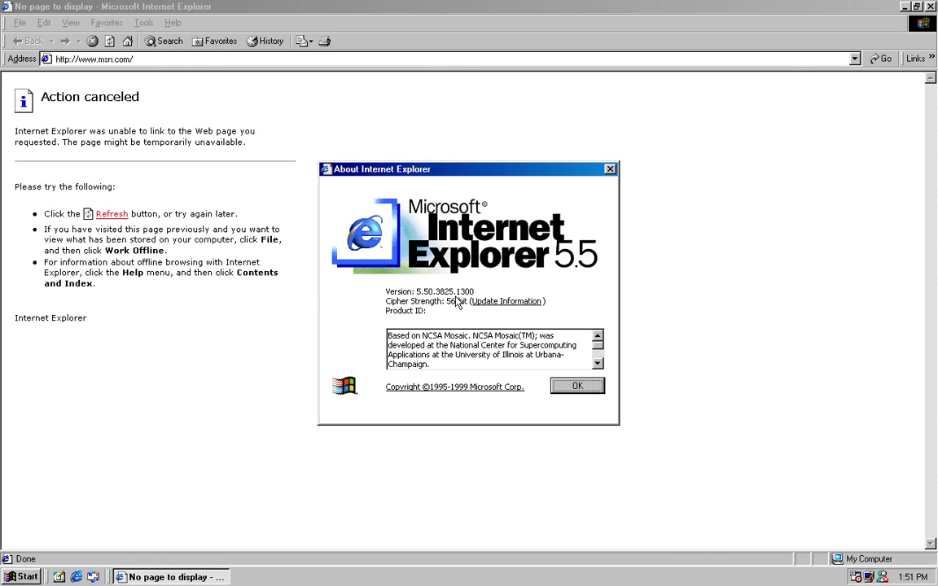
left_click(577, 384)
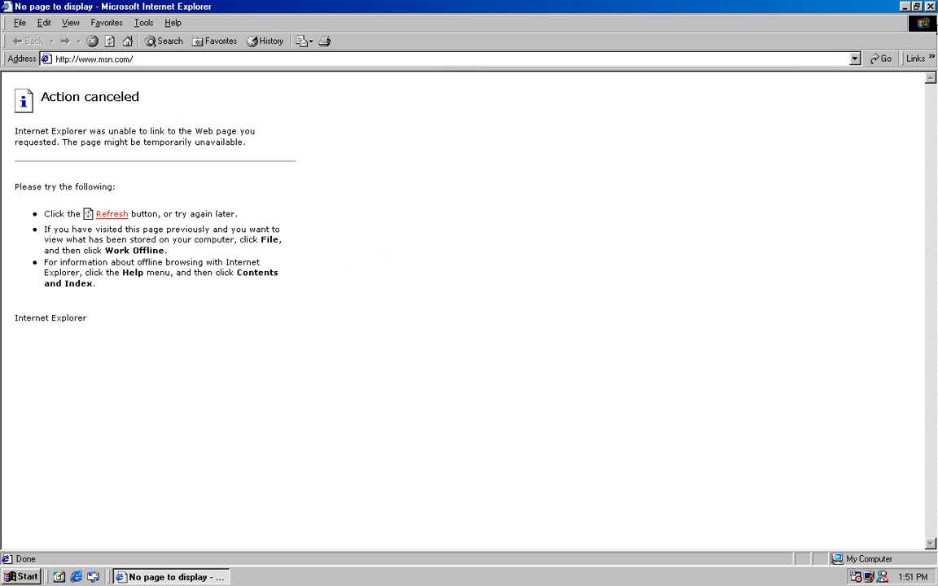
Close Internet Explorer and start Windows Media Player from Accessories > Entertainment.
left_click(930, 6)
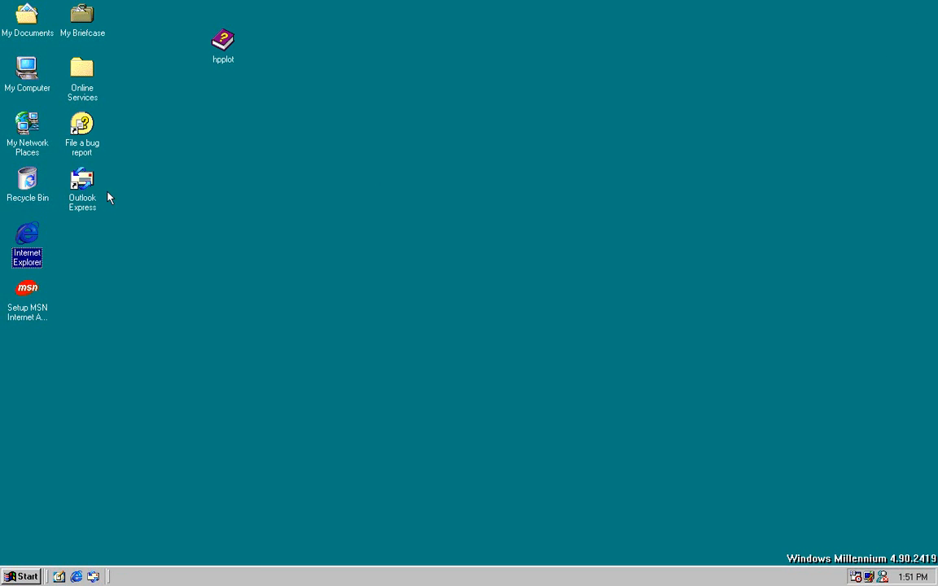
left_click(23, 576)
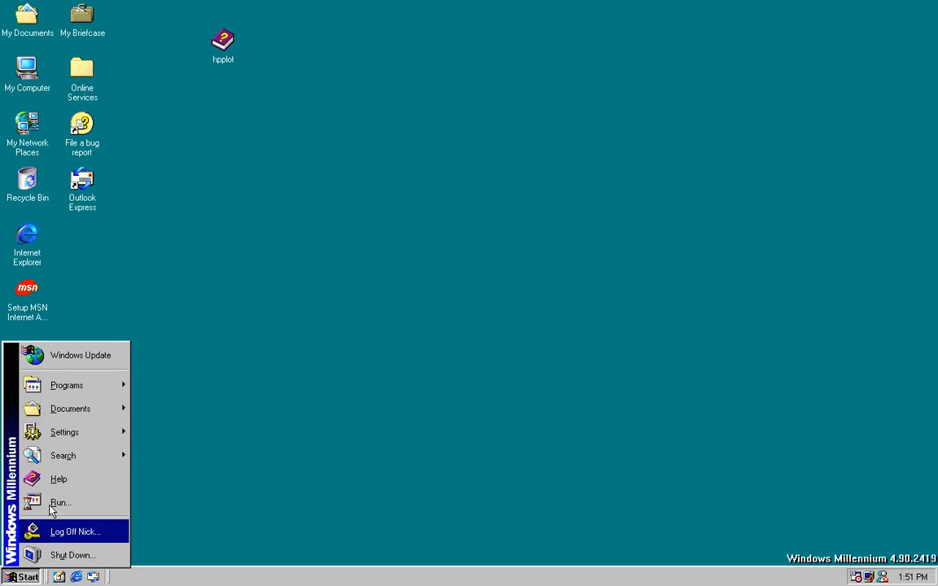
left_click(67, 385)
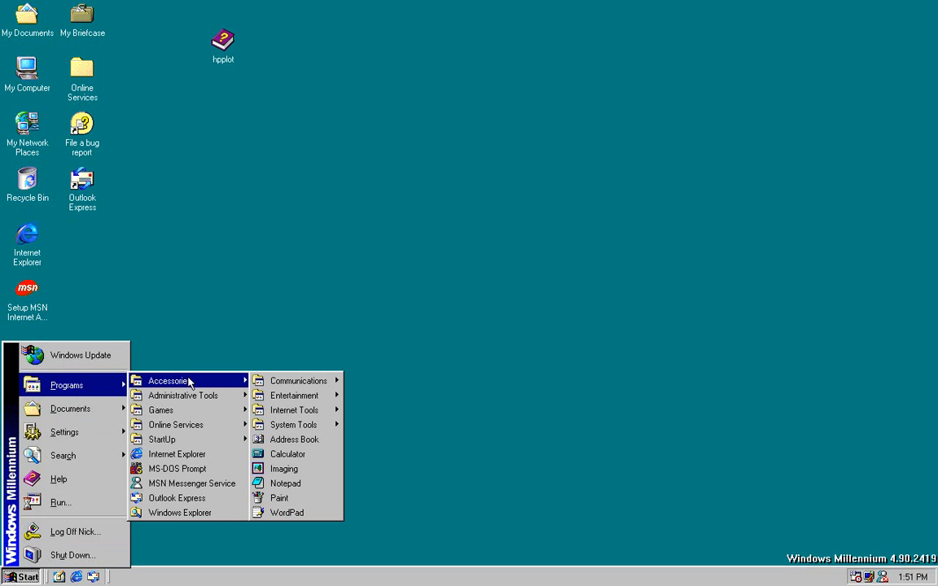
mouse_move(293, 395)
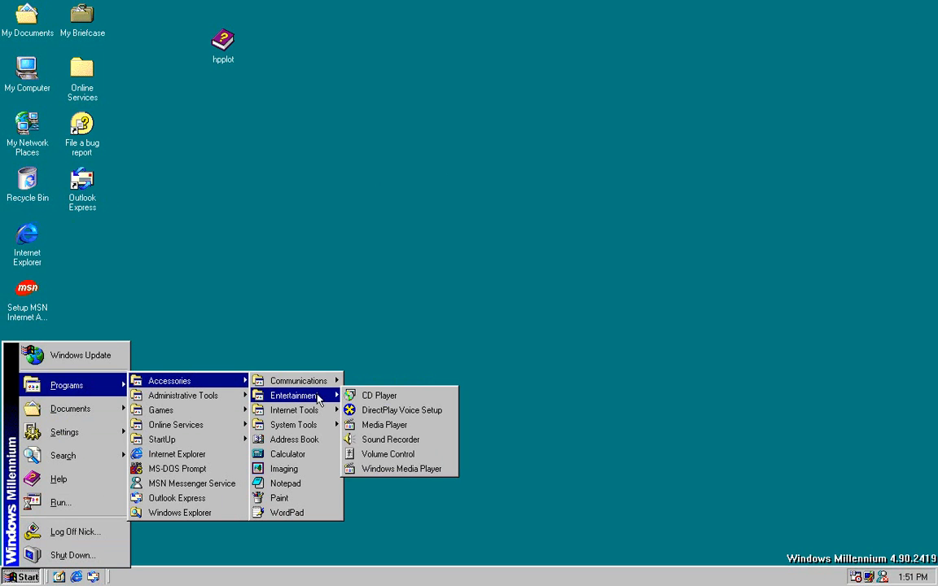
left_click(401, 469)
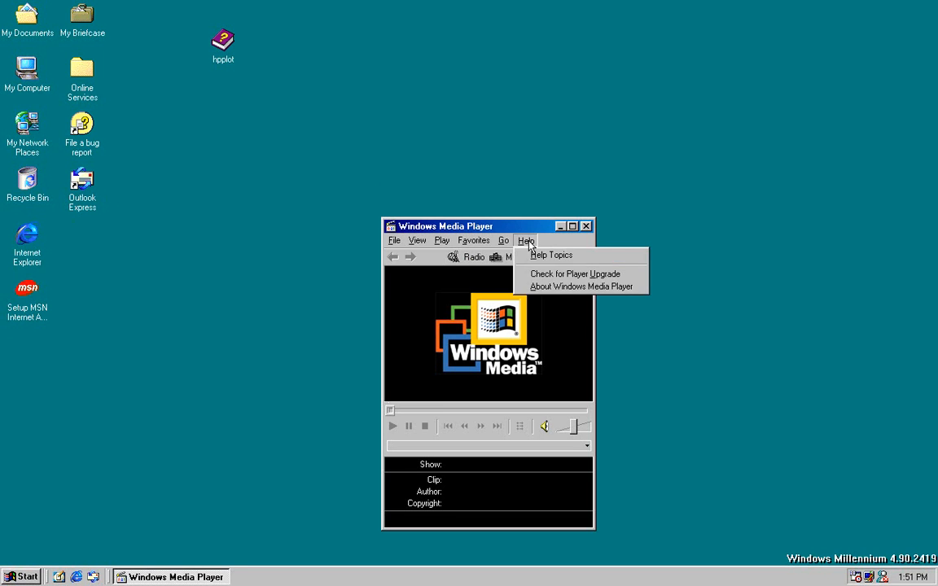
Close Windows Media Player and cancel the MSN Messenger Service setup wizard.
left_click(580, 287)
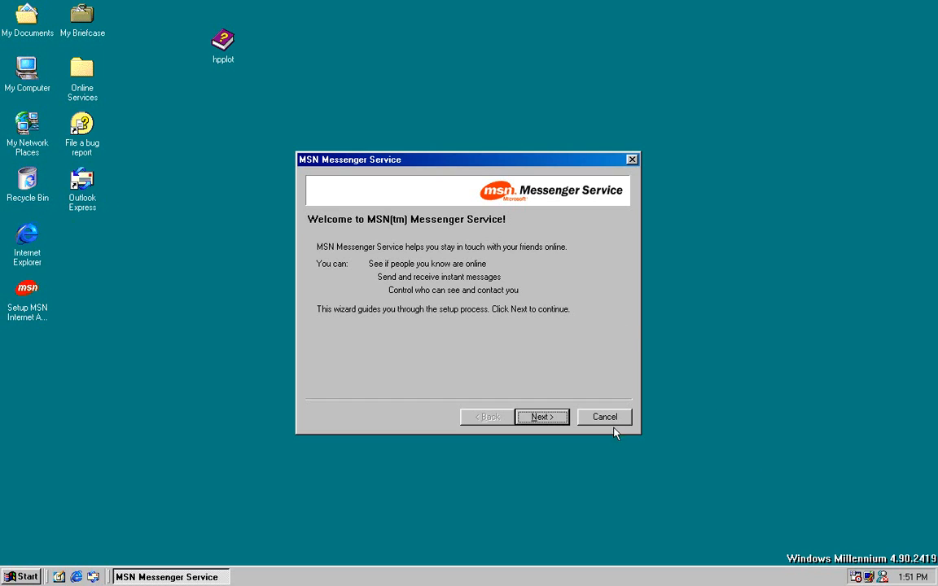
left_click(604, 417)
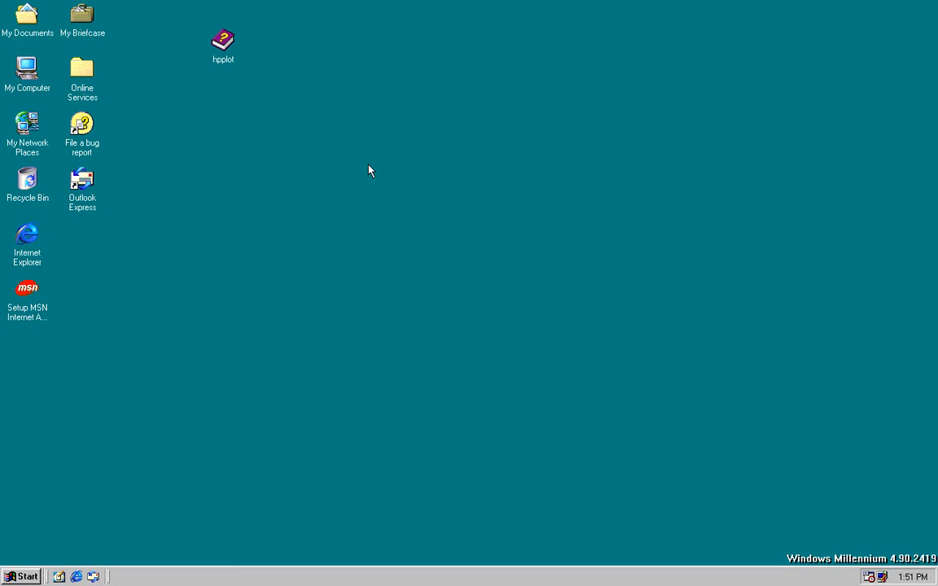
Launch Outlook Express, cancel the Internet Connection Wizard, and view its About box (5.50.3825.400).
left_click(81, 182)
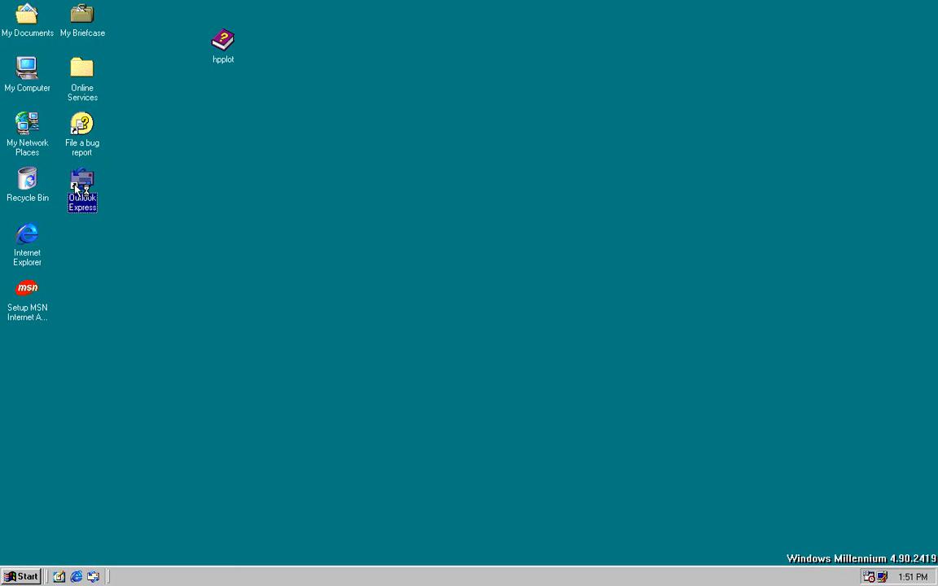
double_click(81, 188)
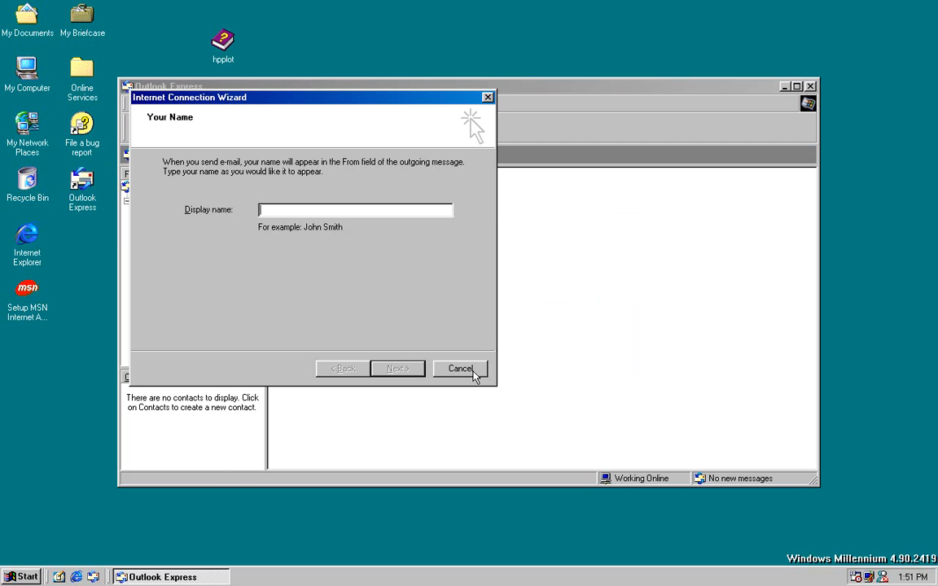
left_click(460, 368)
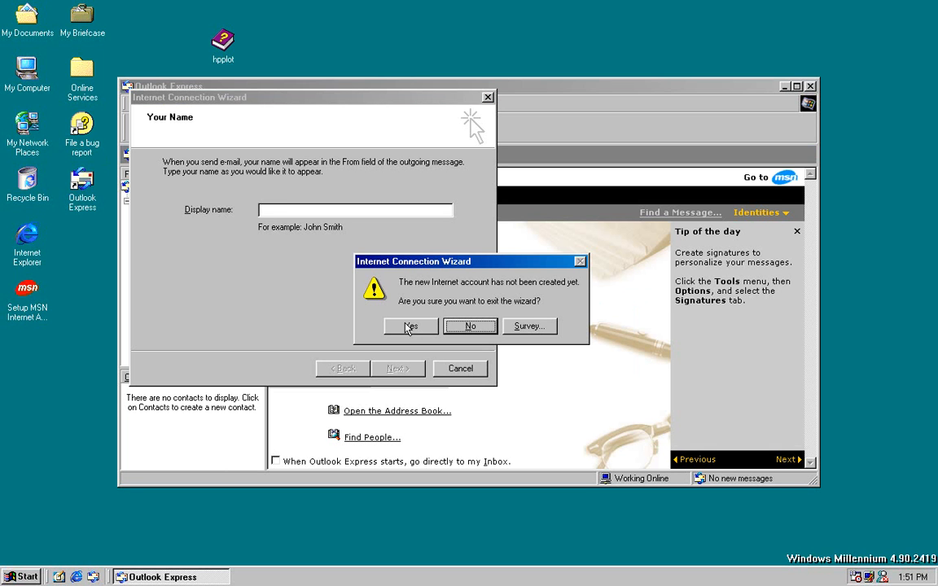
mouse_move(401, 336)
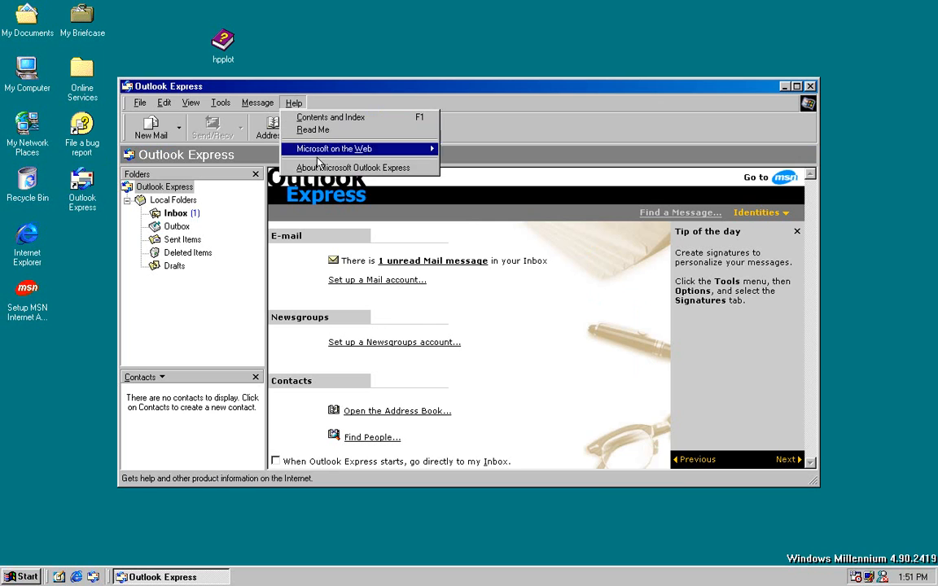
left_click(356, 166)
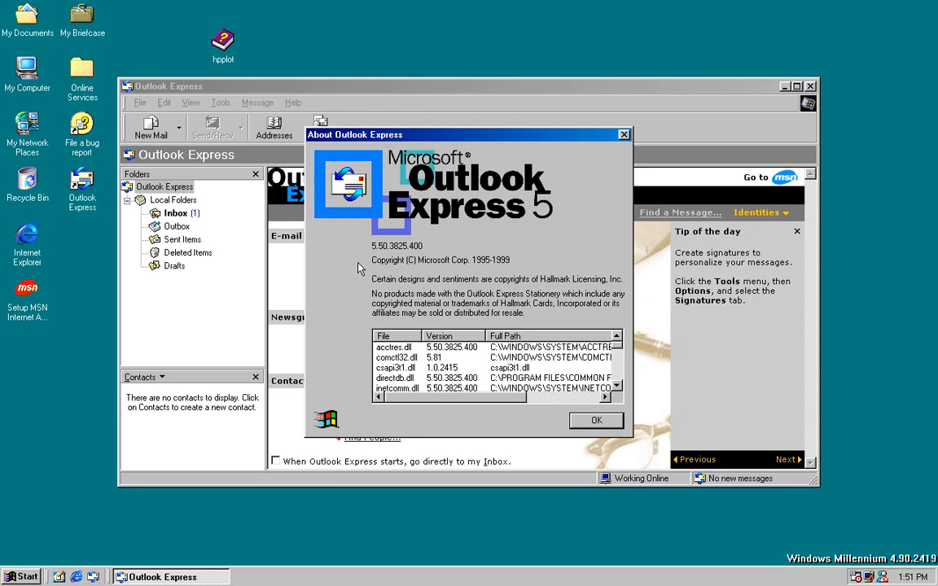
mouse_move(497, 381)
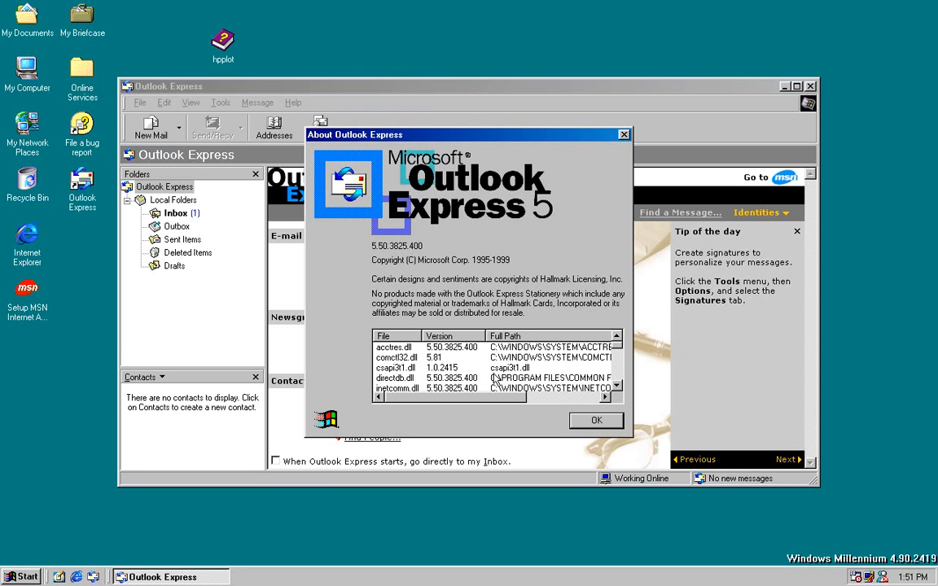
left_click(596, 420)
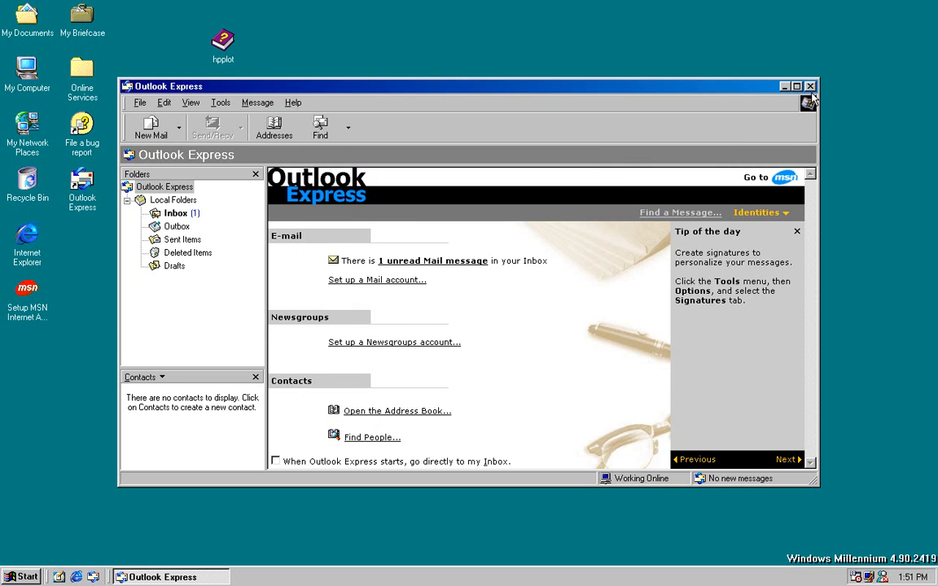
Close Outlook Express, dismiss the Windows About box, and show the Start menu's Programs list.
left_click(23, 576)
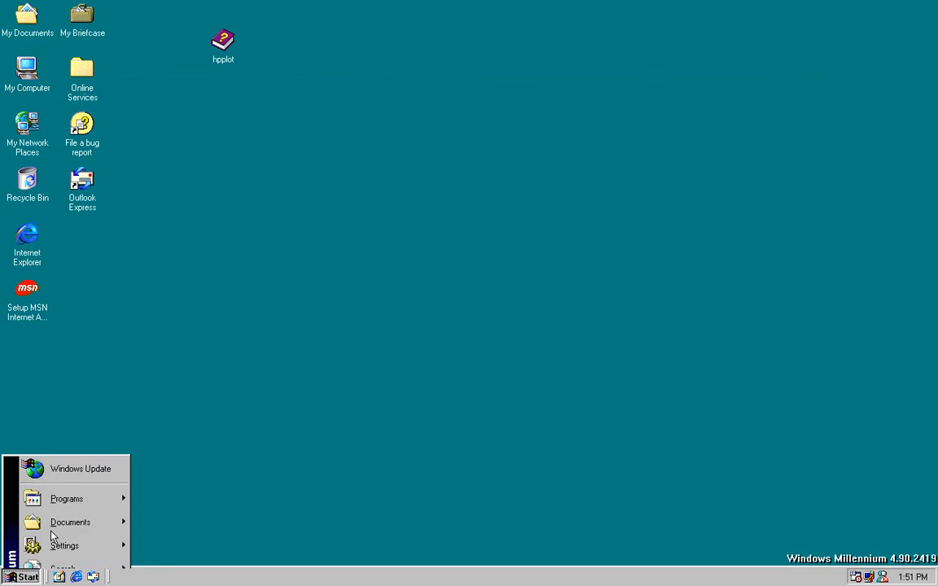
left_click(64, 567)
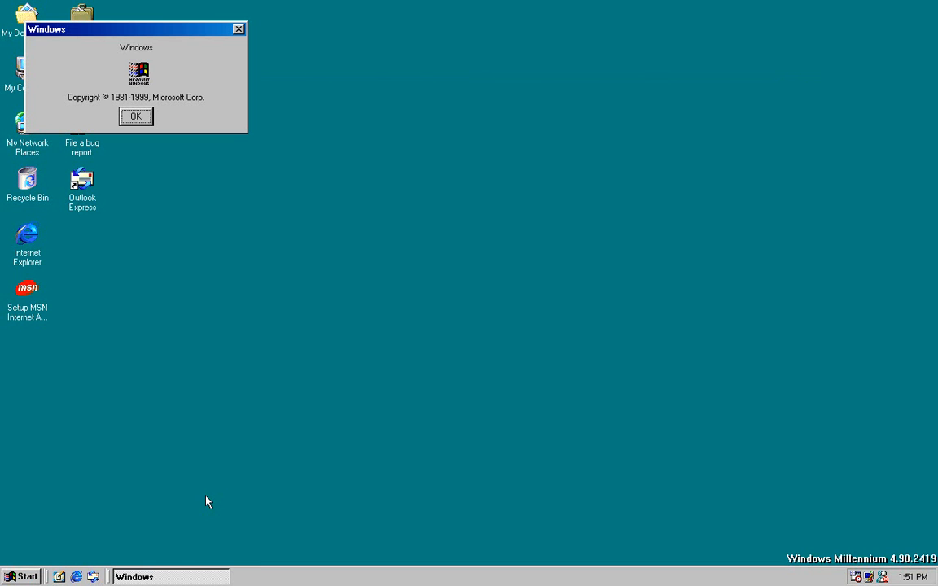
left_click(136, 116)
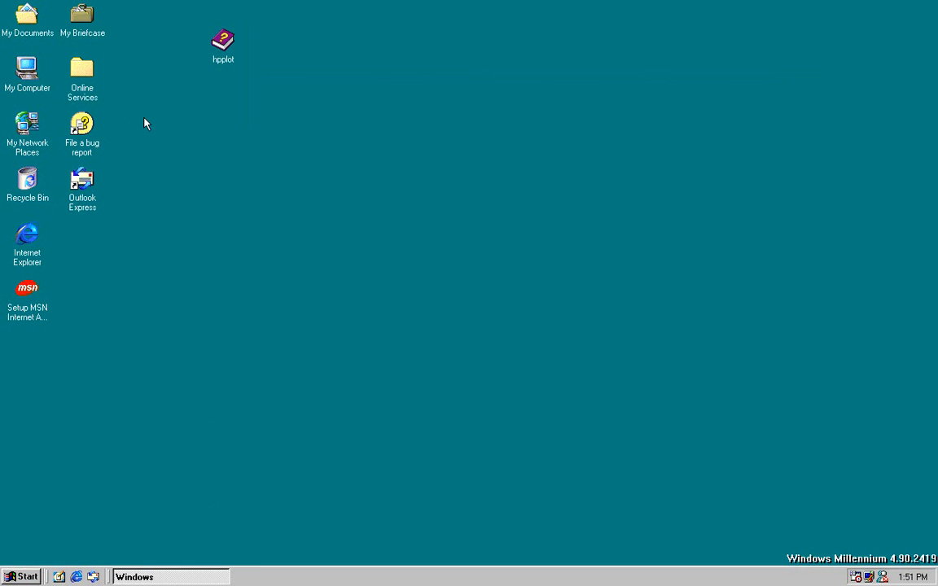
left_click(23, 577)
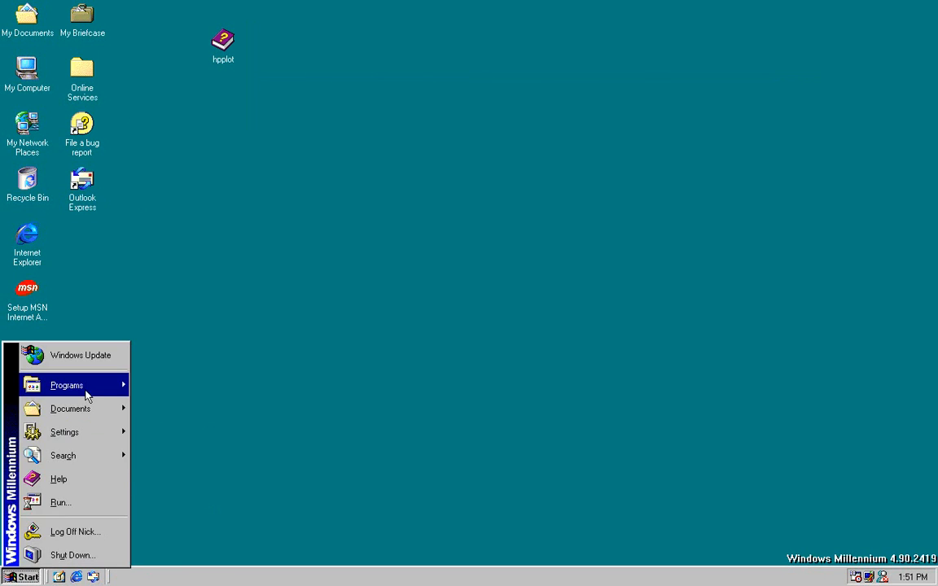
left_click(67, 384)
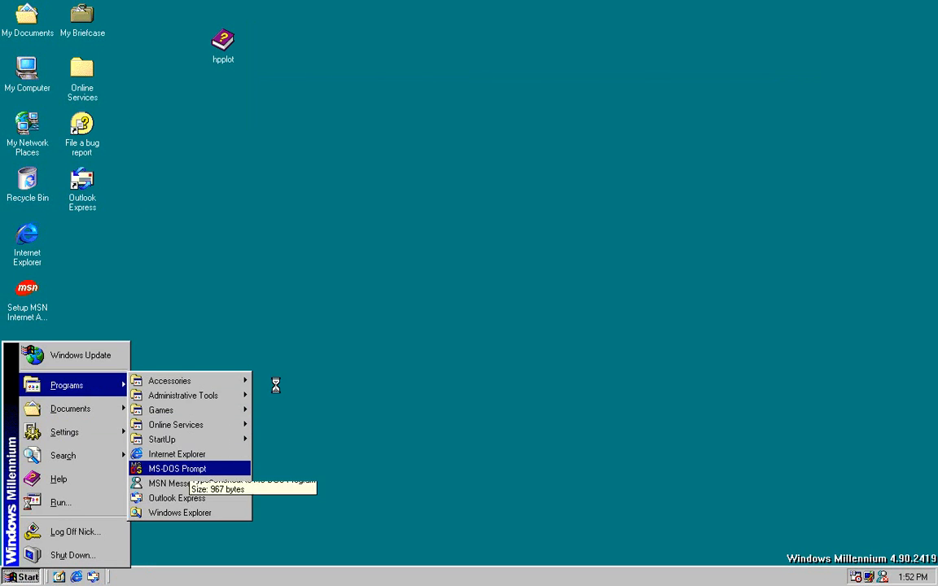
Run ver in an MS-DOS Prompt showing version 4.90.2419, then launch Notepad from it.
left_click(178, 469)
type("ver")
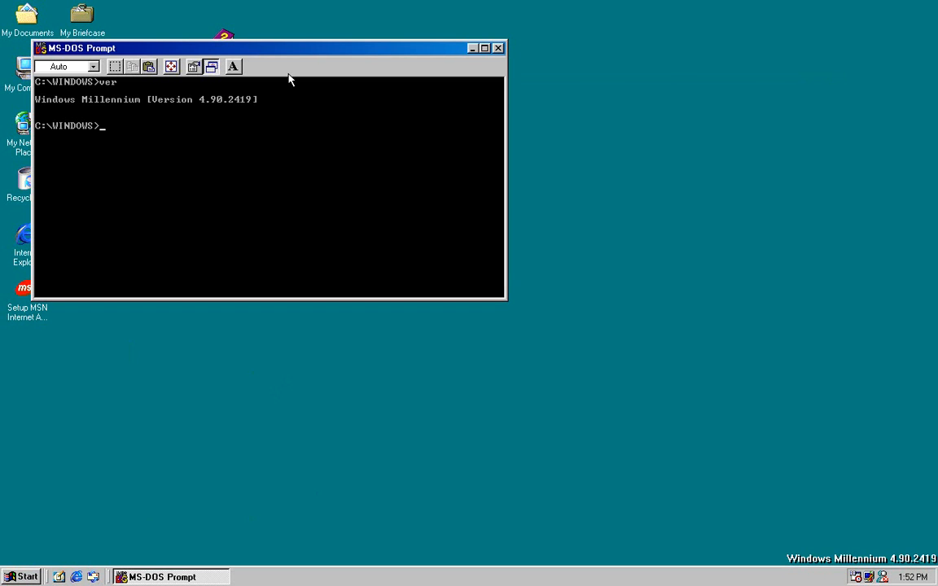
type("note")
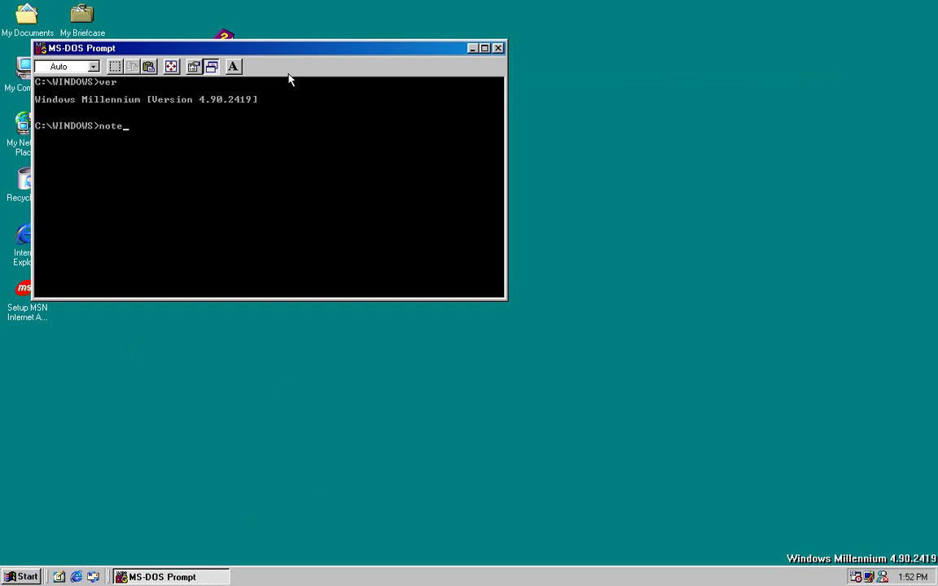
key("Return")
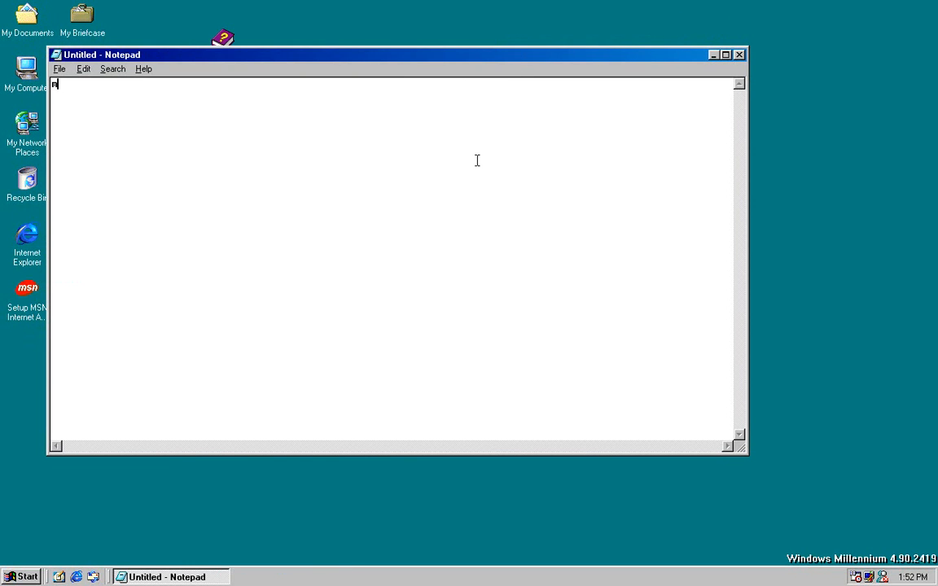
Type "microsoft codename millennium build 2419" in Notepad and close it without saving.
type("icro")
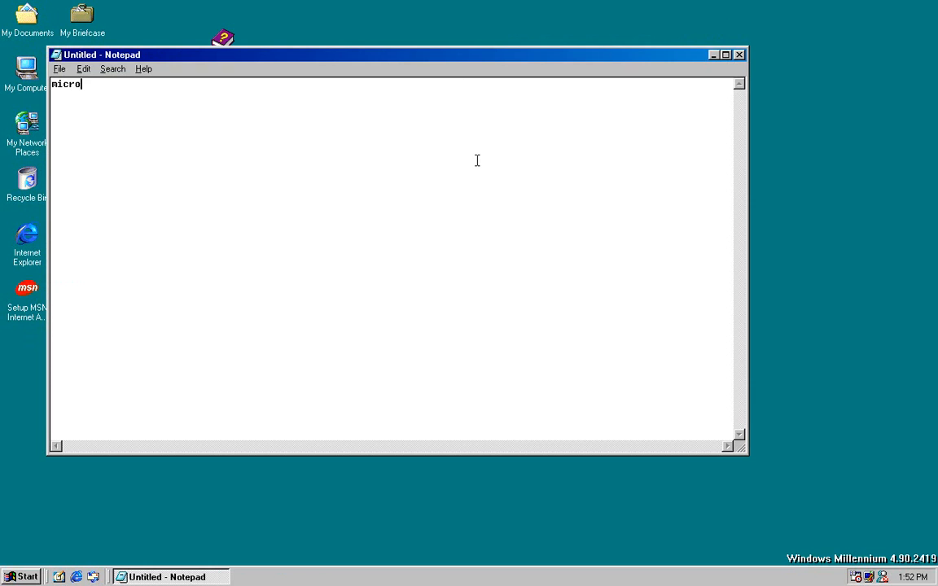
type("soft c")
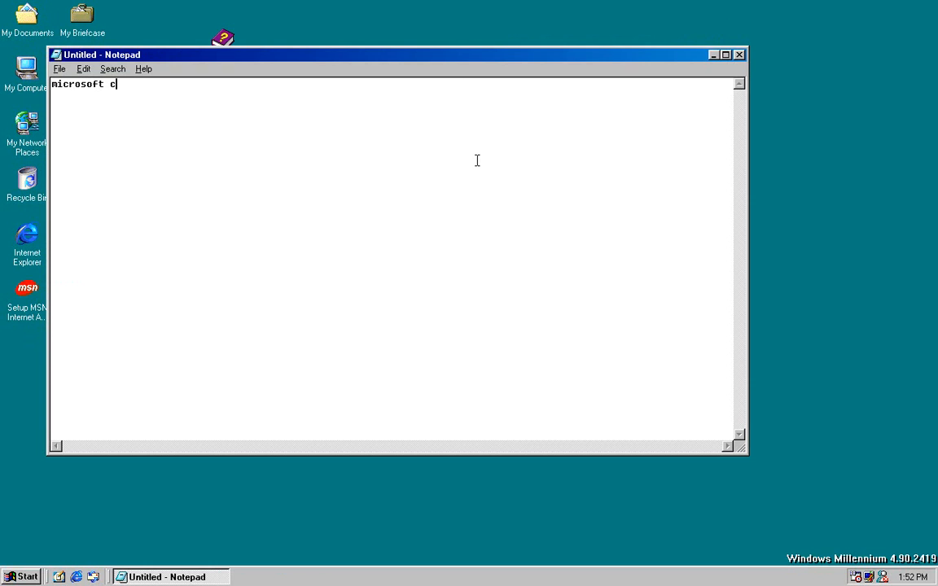
type("odename mill")
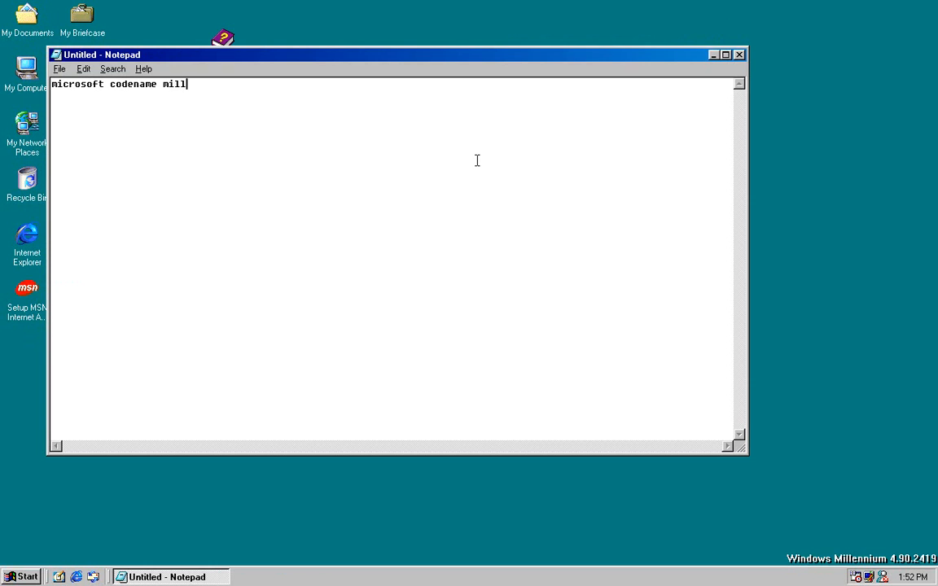
type("en")
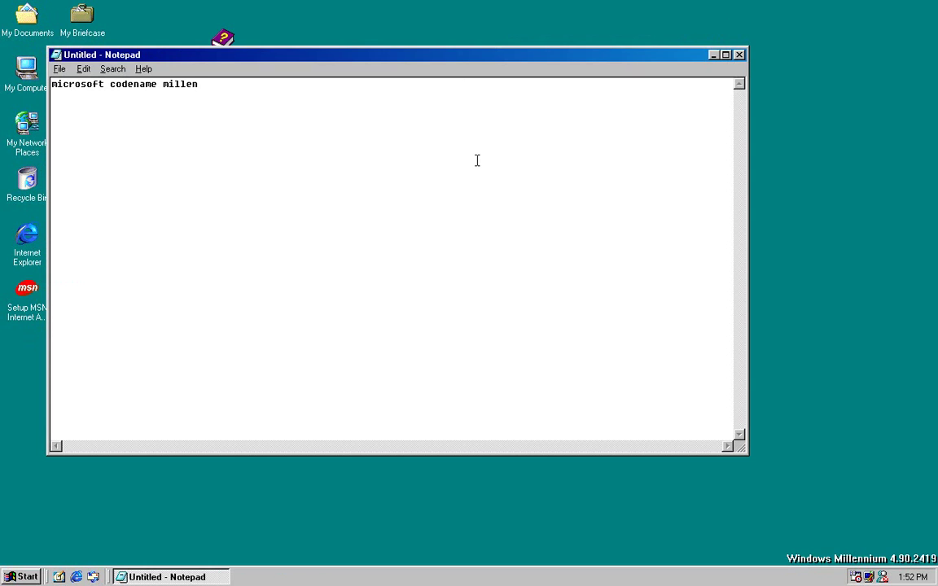
type("nium build")
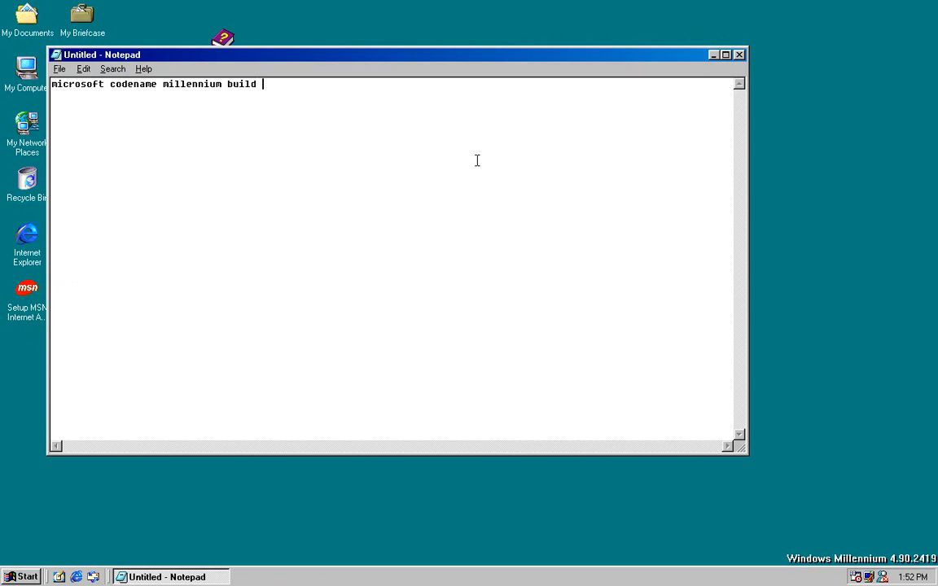
type("2419")
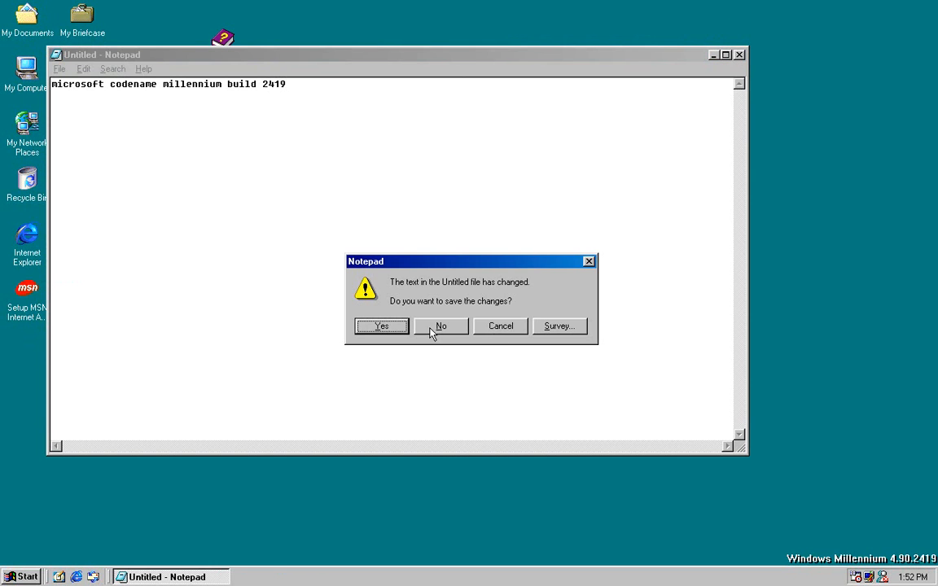
left_click(440, 326)
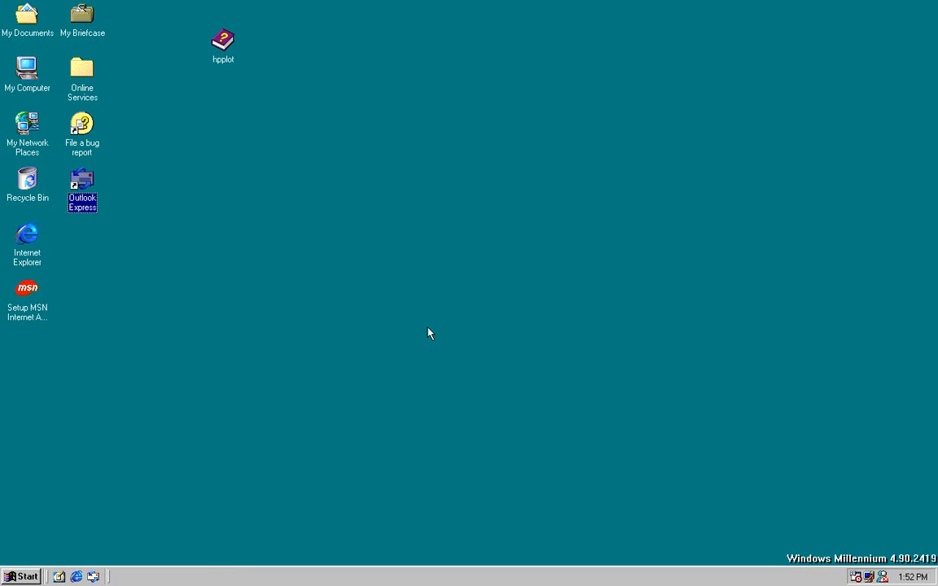